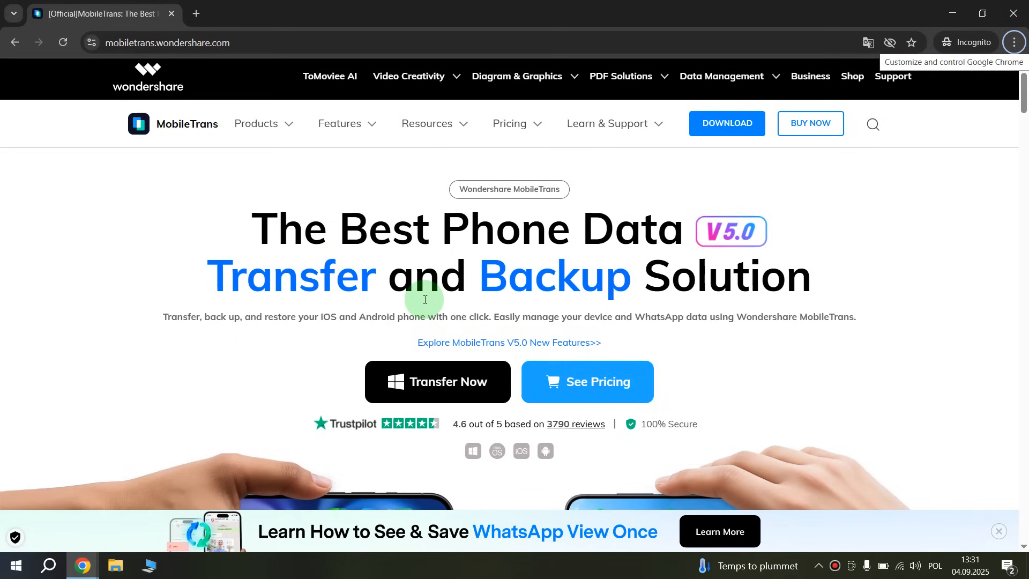
{"action": "mouse_move", "coordinate": [420, 315]}
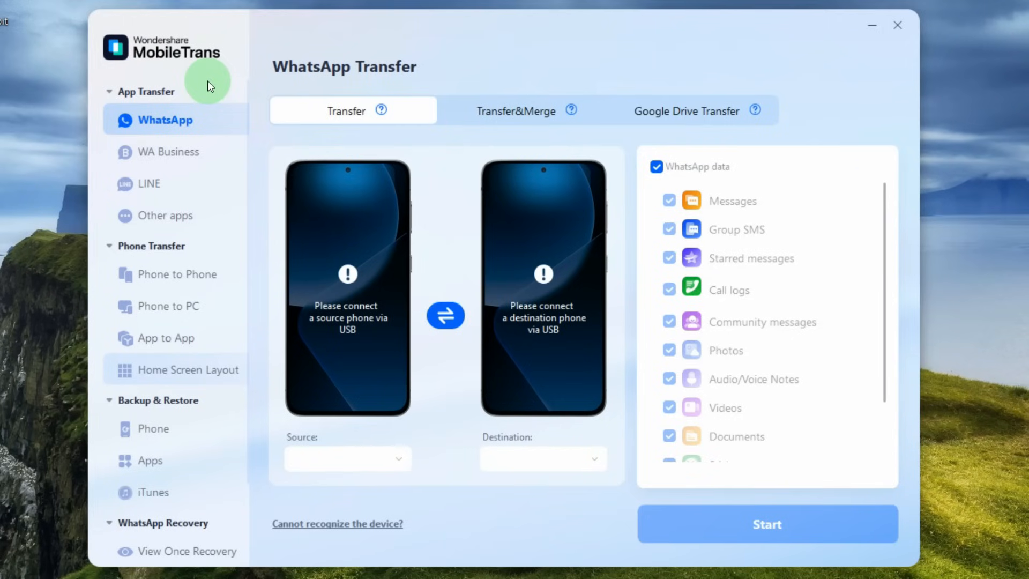
{"action": "mouse_move", "coordinate": [195, 119]}
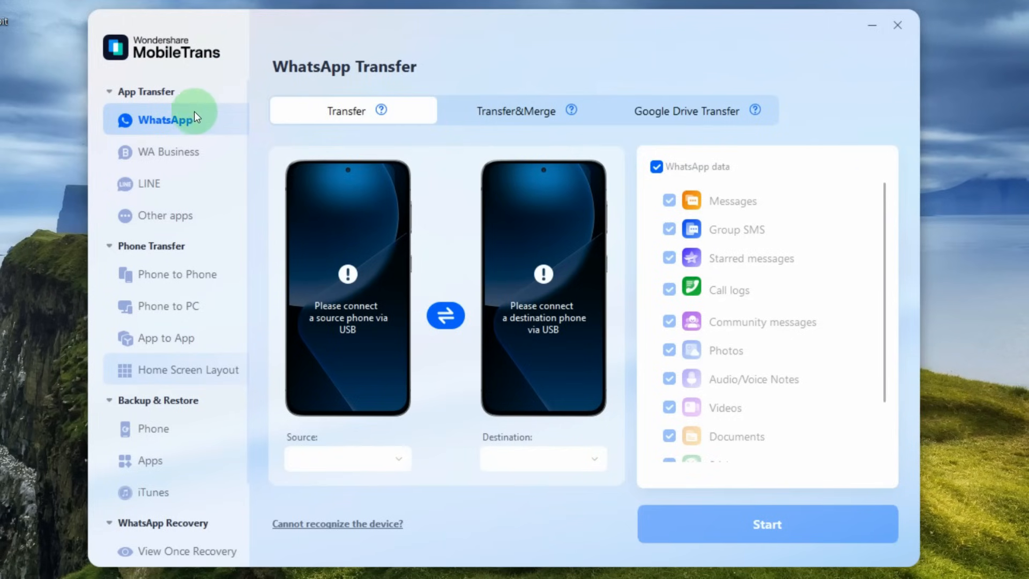
Switch from WhatsApp to the WA Business transfer page in the App Transfer sidebar.
{"action": "left_click", "coordinate": [168, 151]}
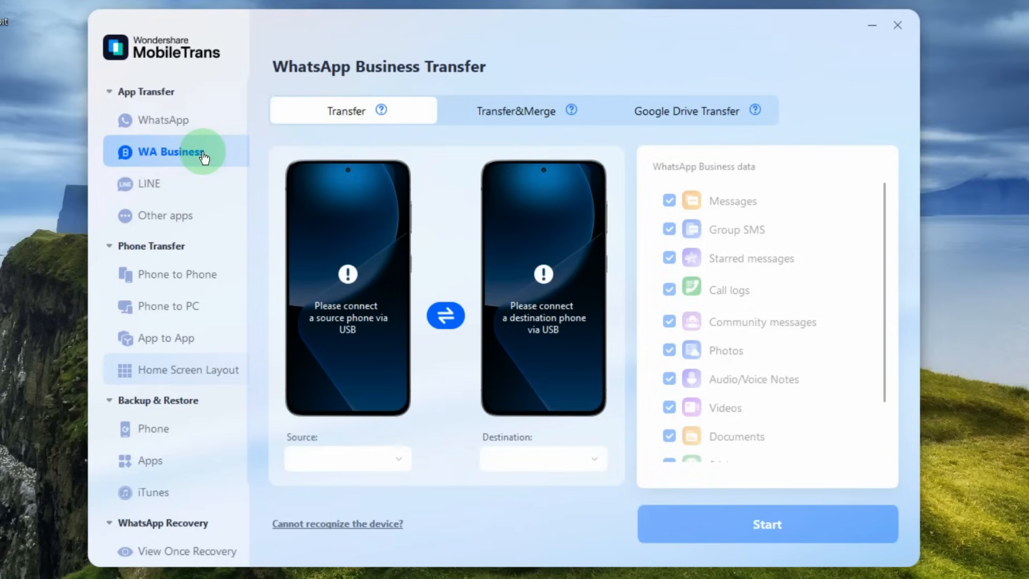
{"action": "mouse_move", "coordinate": [169, 291]}
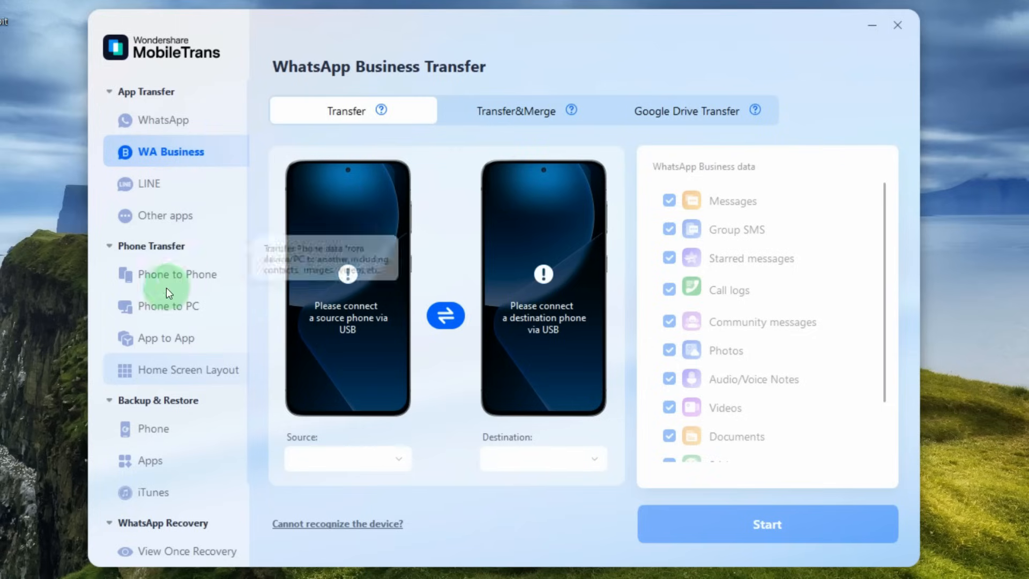
View the Phone to Phone page, then land on Phone to PC awaiting a USB device.
{"action": "left_click", "coordinate": [177, 273]}
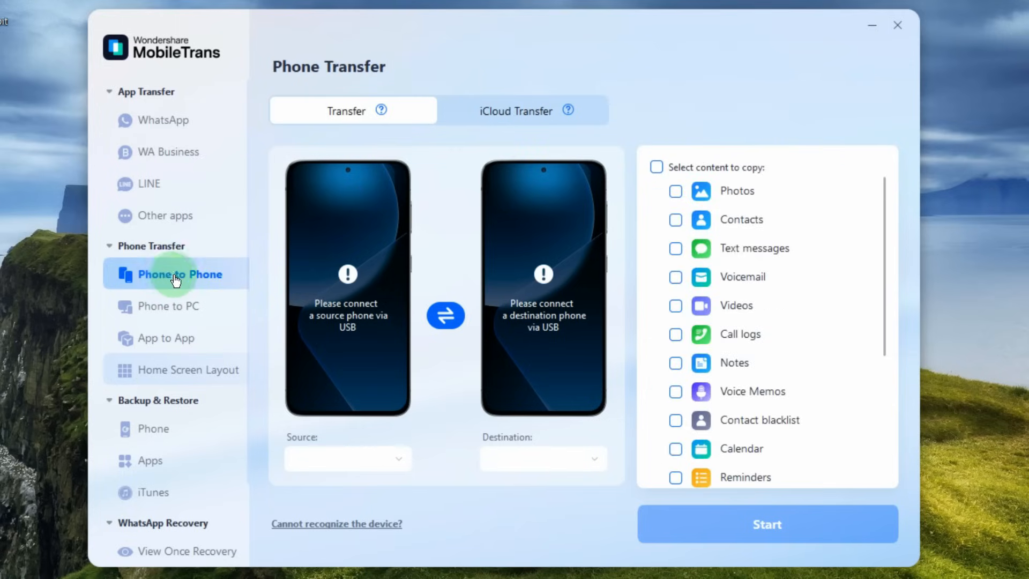
{"action": "left_click", "coordinate": [174, 306]}
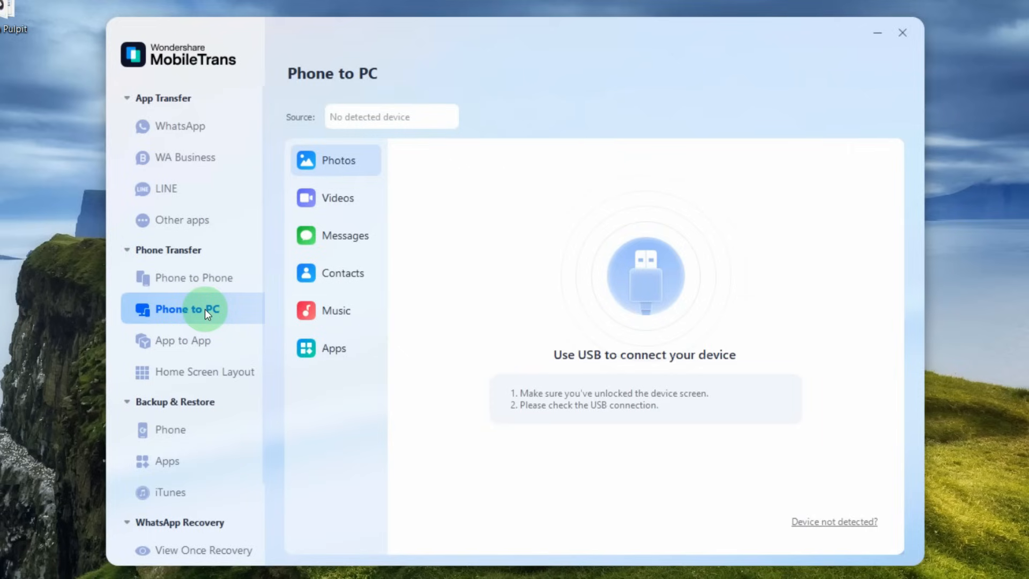
View Phone Backup & Restore, then the Apps page listing WhatsApp, LINE, Viber and Kik.
{"action": "left_click", "coordinate": [170, 428]}
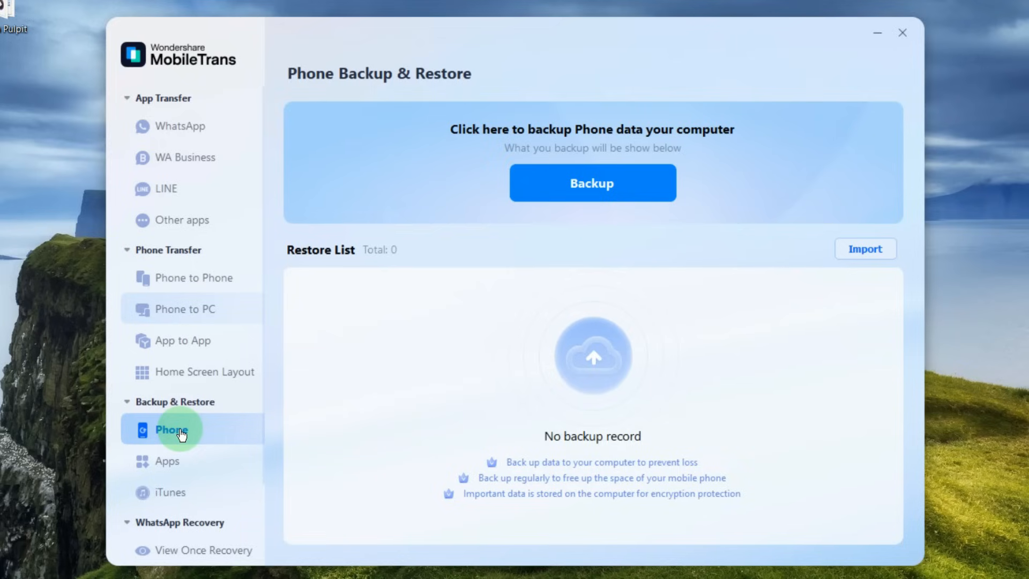
{"action": "mouse_move", "coordinate": [180, 458]}
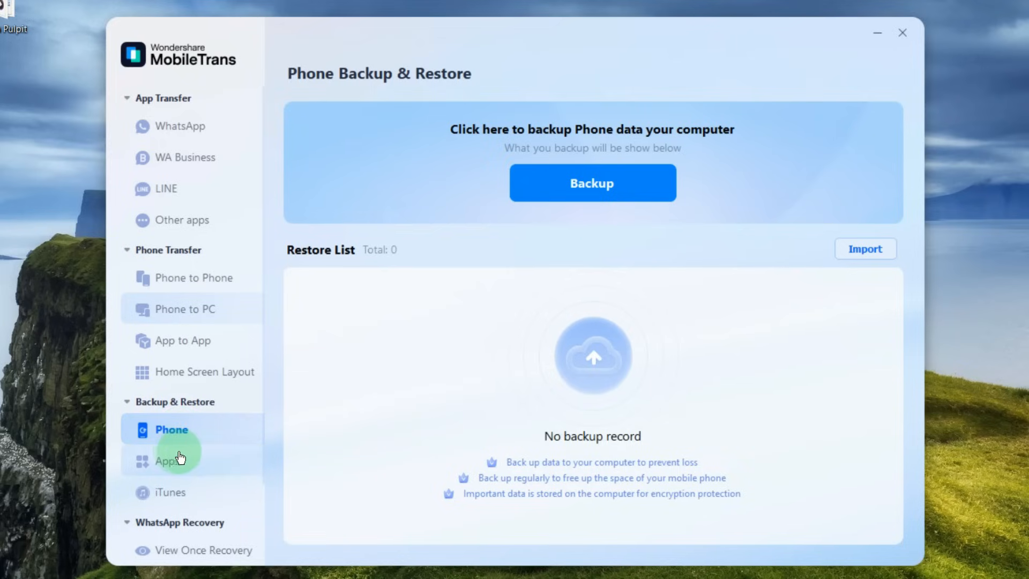
{"action": "left_click", "coordinate": [168, 461]}
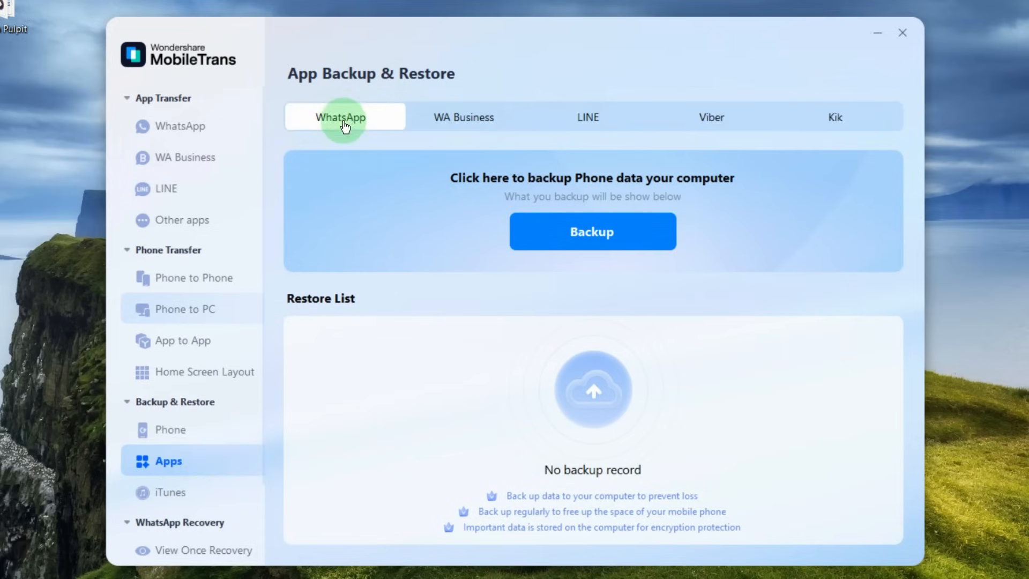
{"action": "mouse_move", "coordinate": [843, 120]}
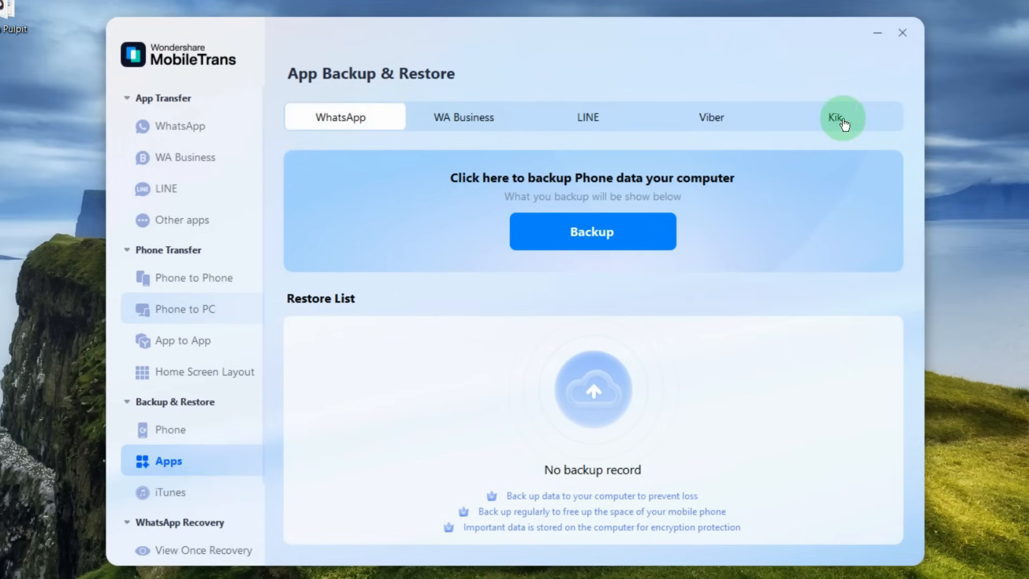